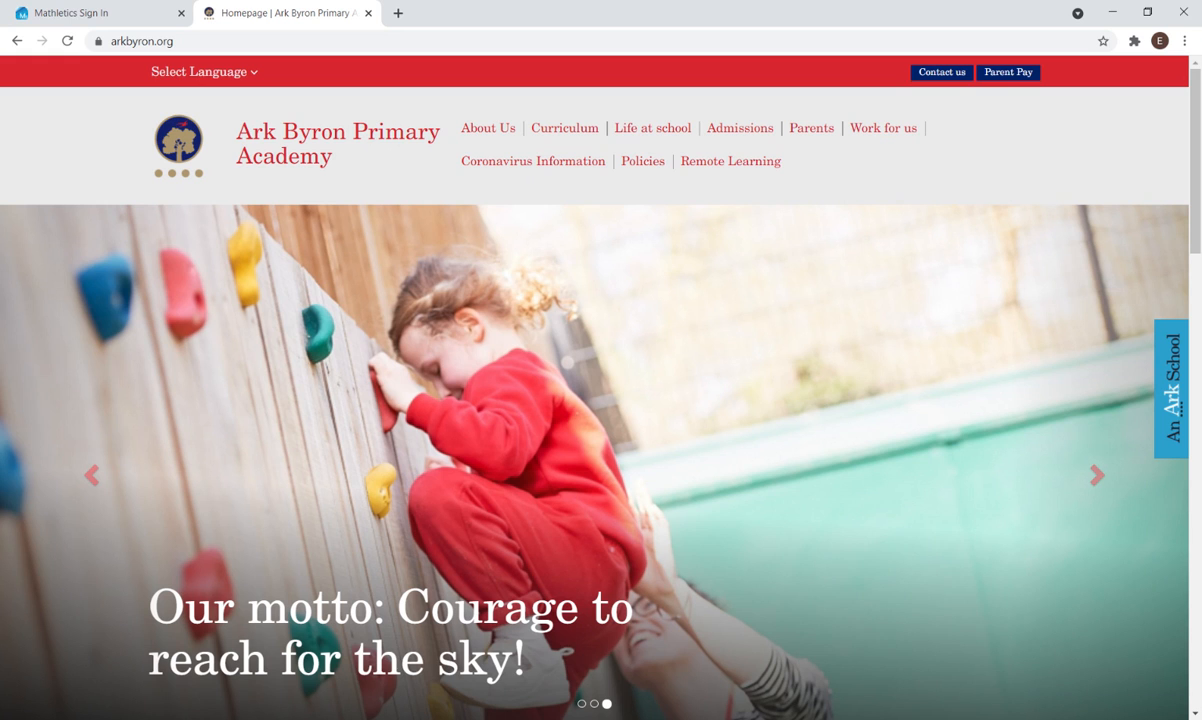
# Switch back to the Mathletics Sign In tab with credentials already filled in.
pyautogui.click(80, 10)
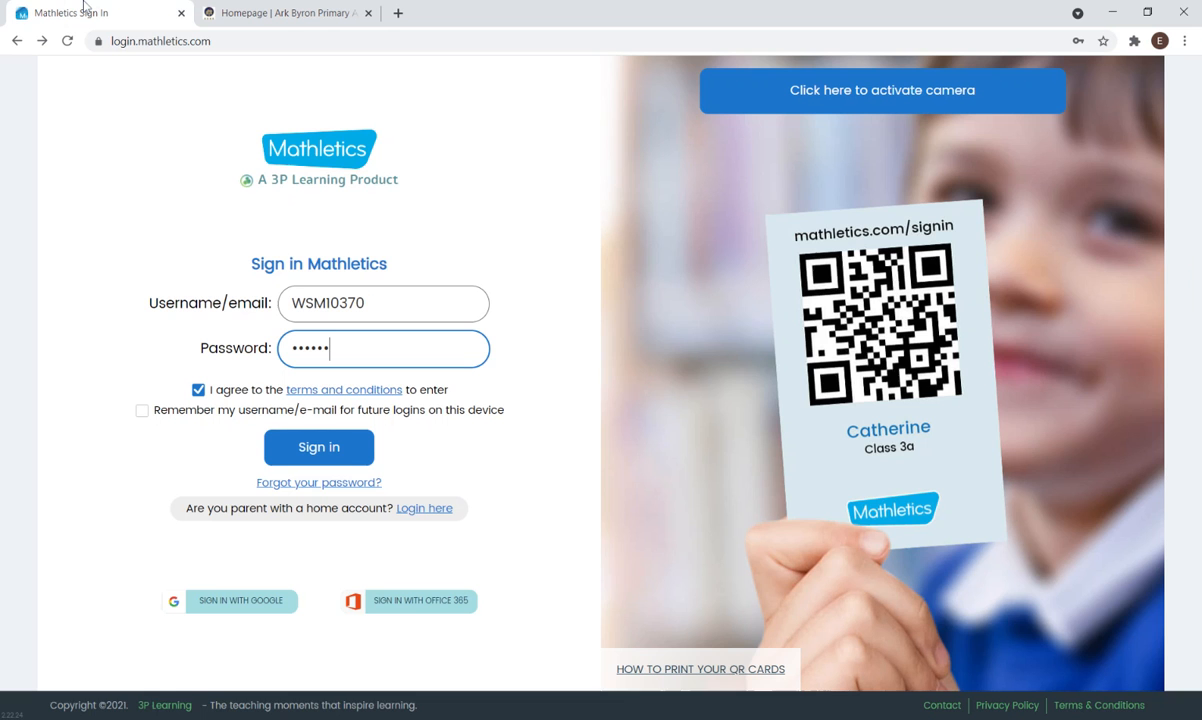
# Submit the pre-filled student login to reach the to-do list of three activities.
pyautogui.click(318, 447)
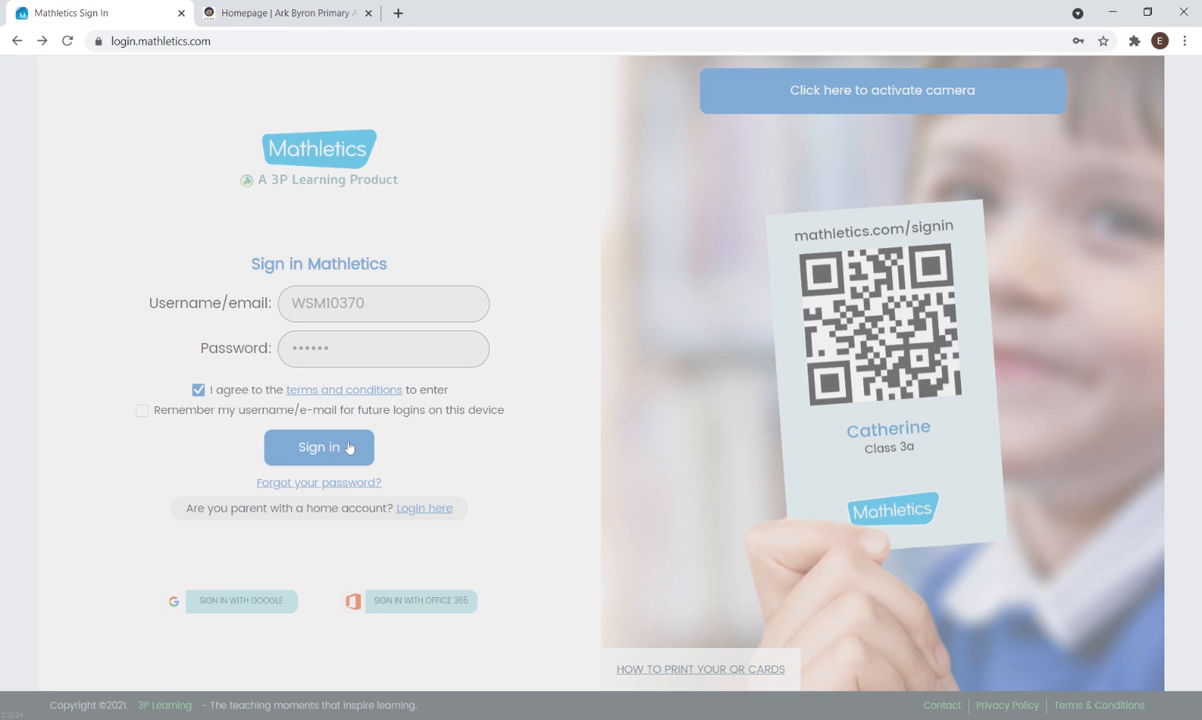
pyautogui.click(318, 447)
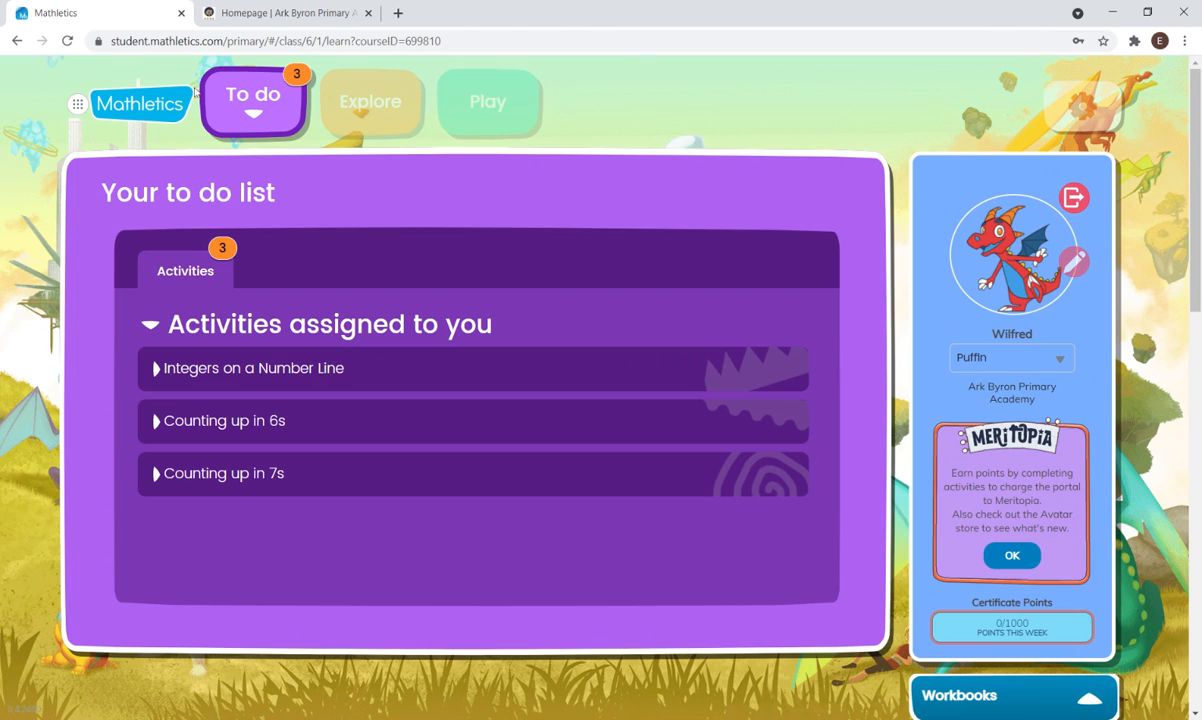
pyautogui.moveTo(94, 122)
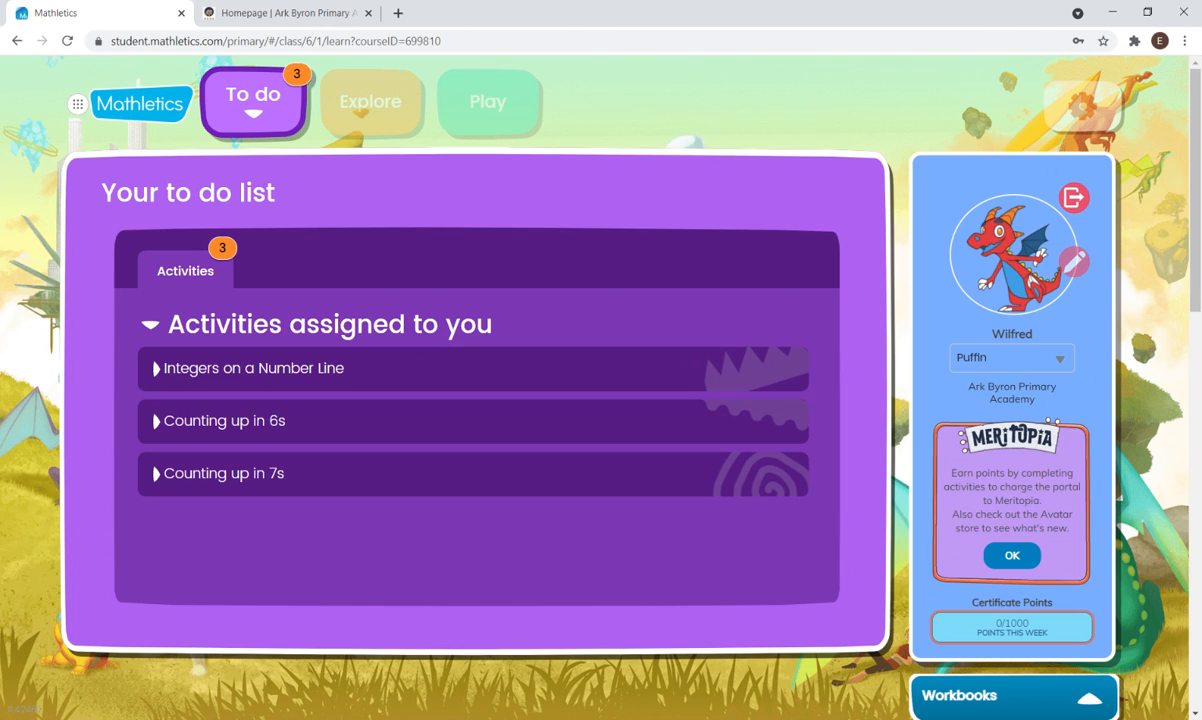
pyautogui.moveTo(254, 340)
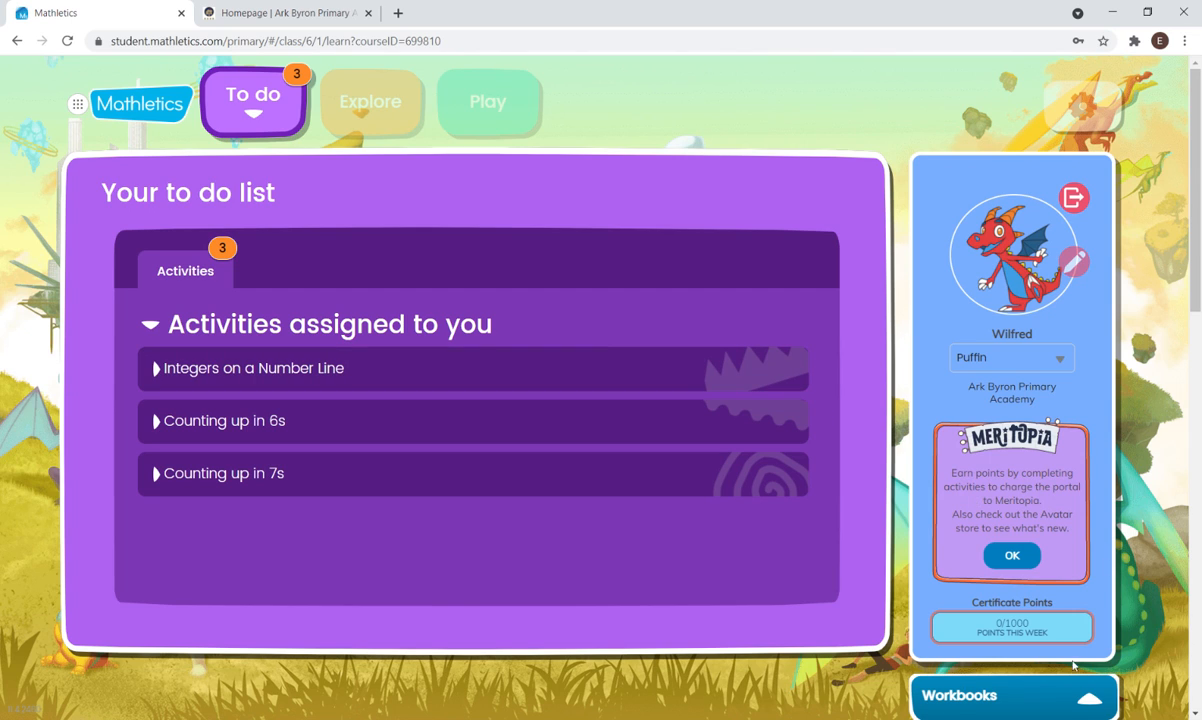
pyautogui.moveTo(1095, 626)
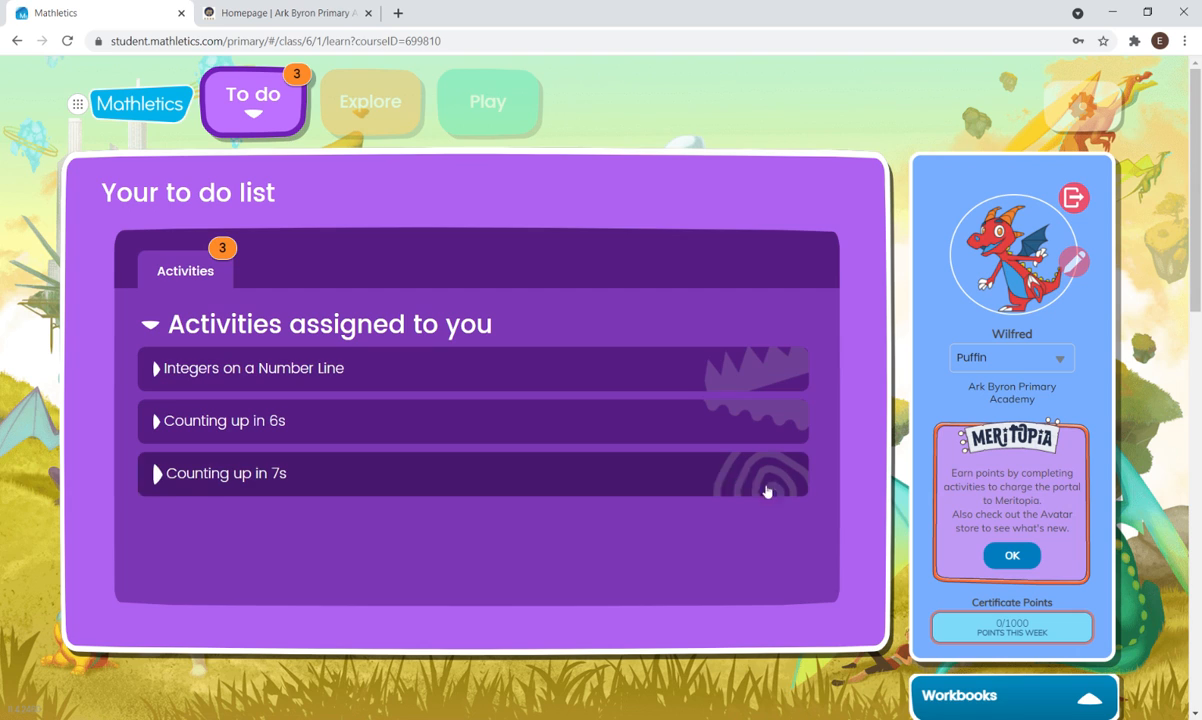
pyautogui.moveTo(606, 456)
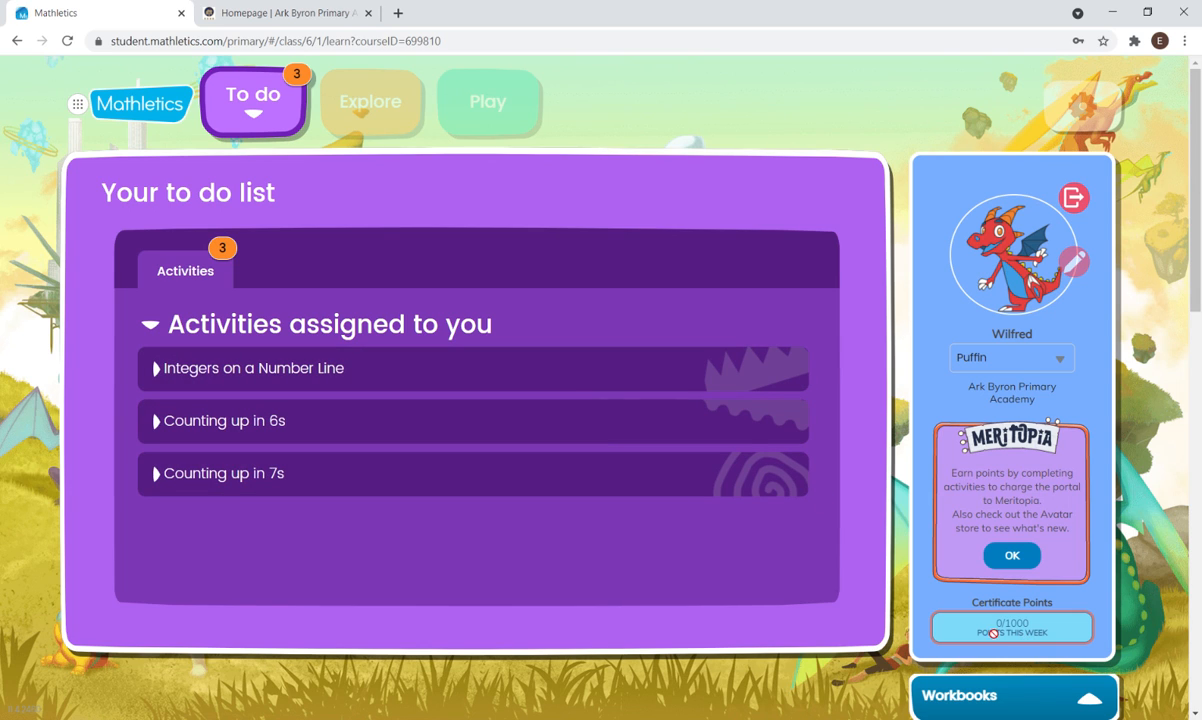
pyautogui.moveTo(1110, 600)
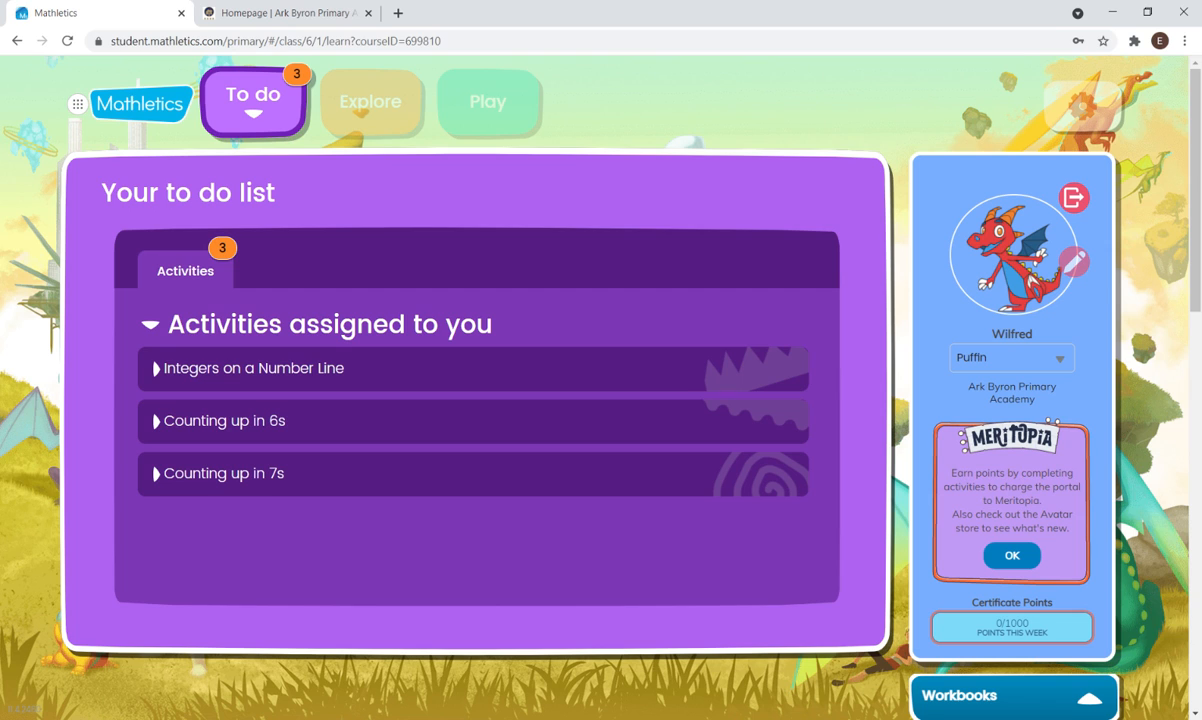
pyautogui.moveTo(387, 354)
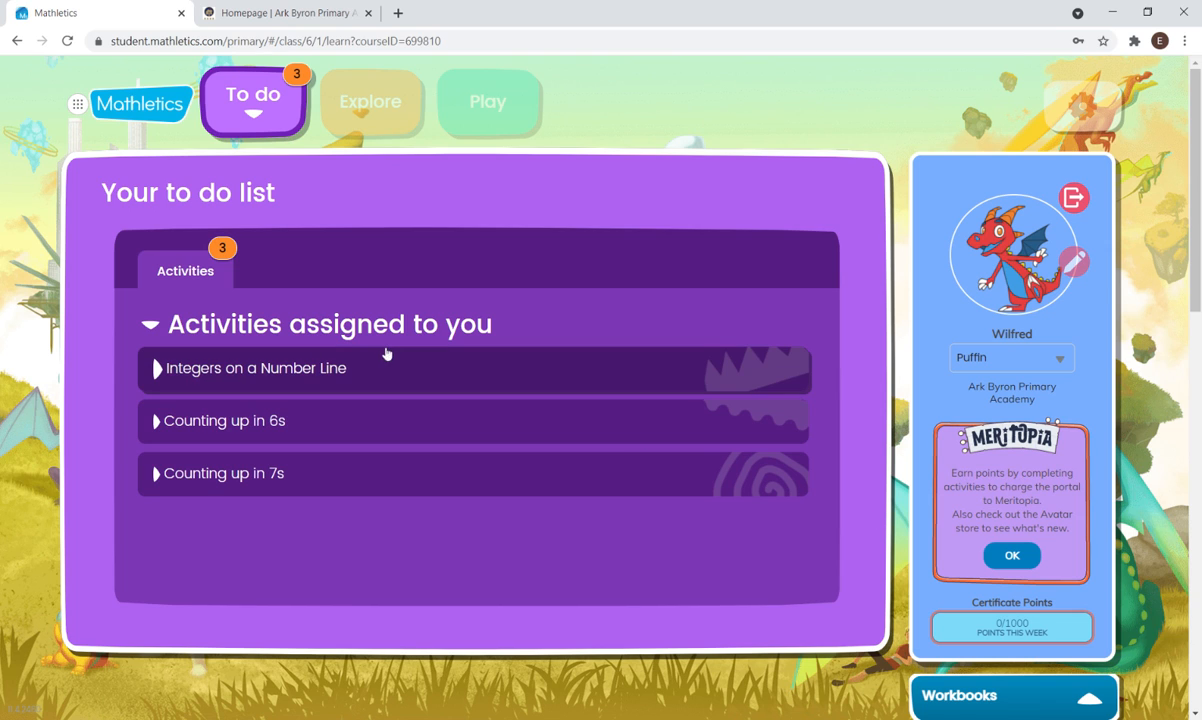
pyautogui.moveTo(373, 103)
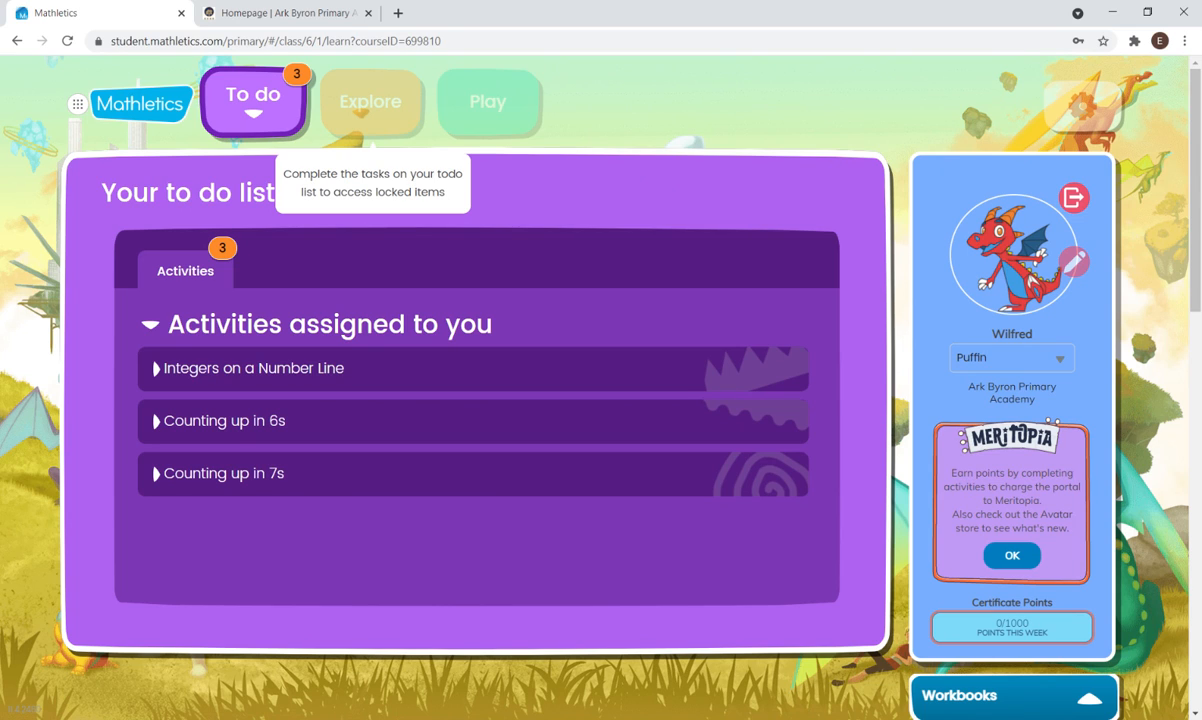
pyautogui.moveTo(254, 284)
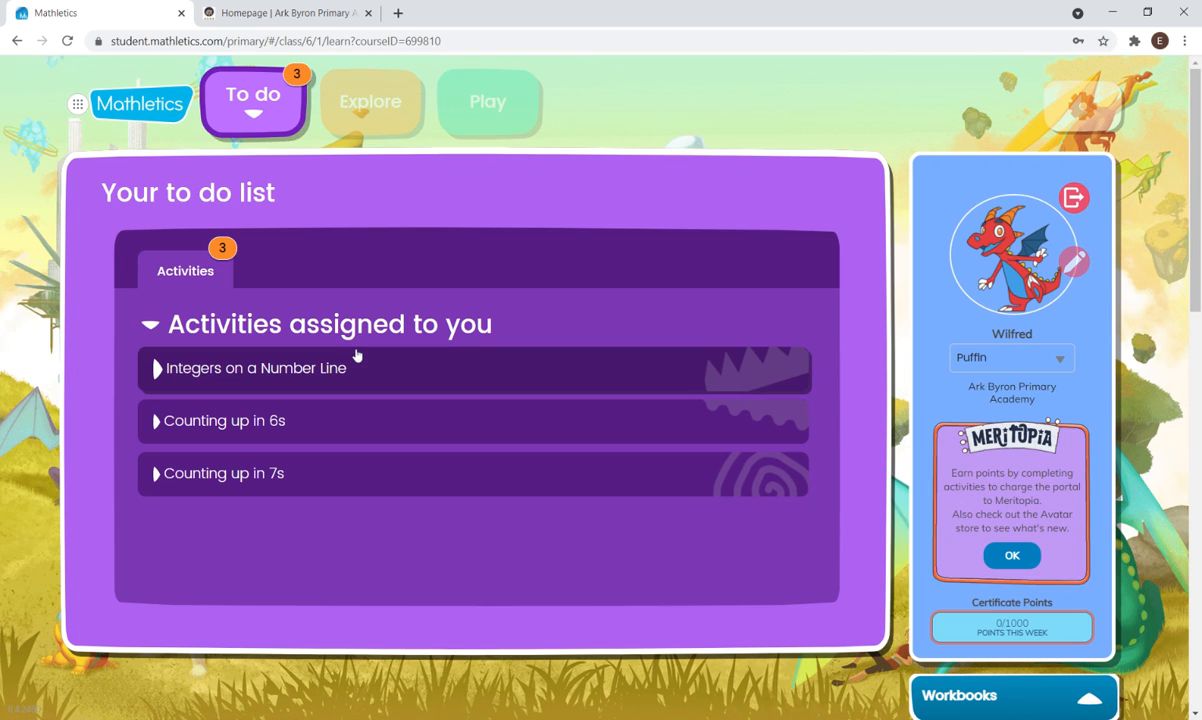
pyautogui.moveTo(550, 490)
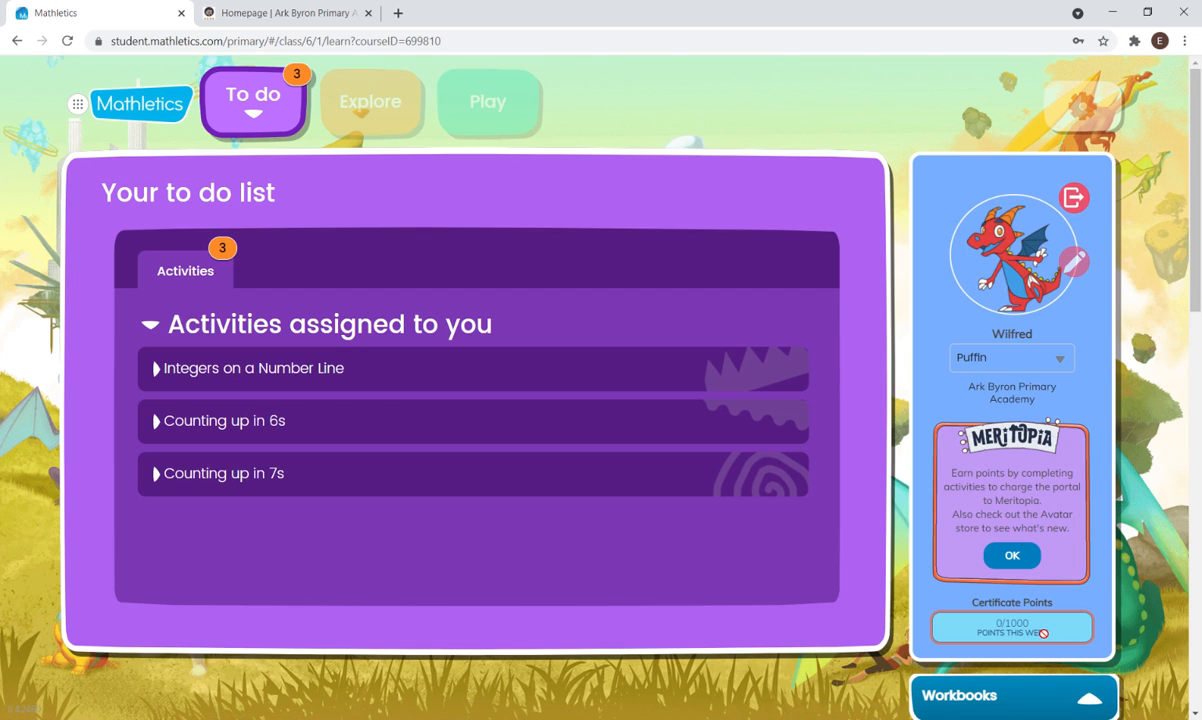
pyautogui.moveTo(409, 168)
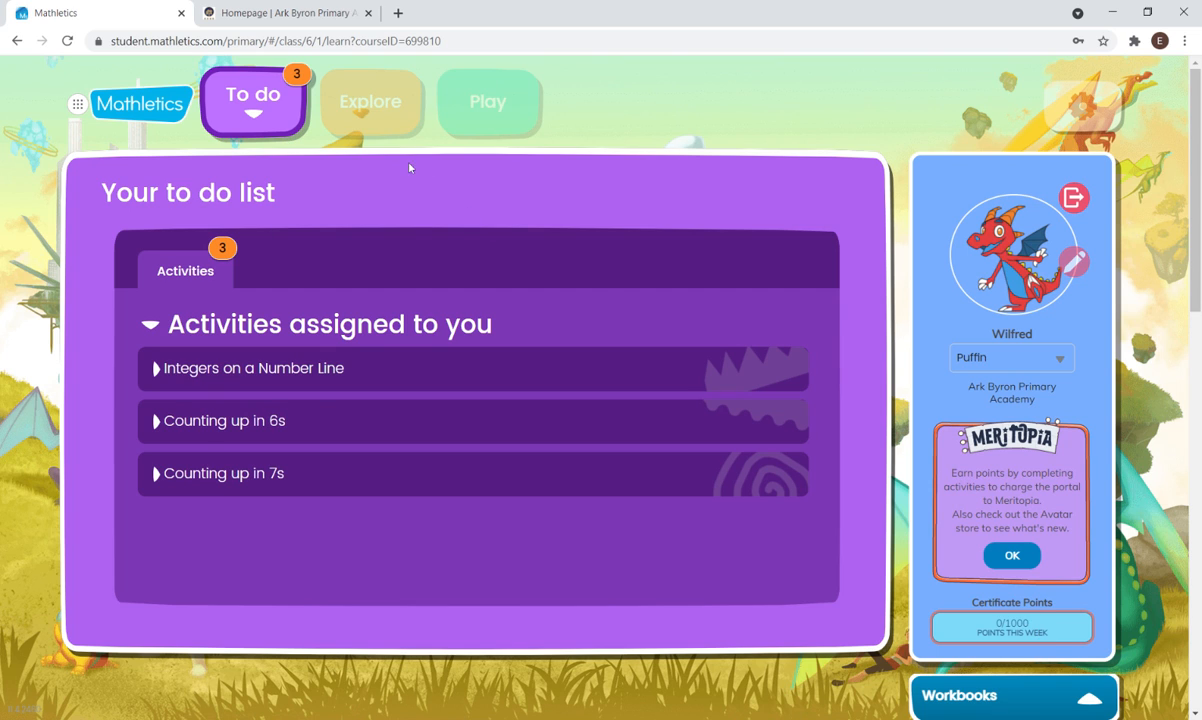
pyautogui.moveTo(379, 108)
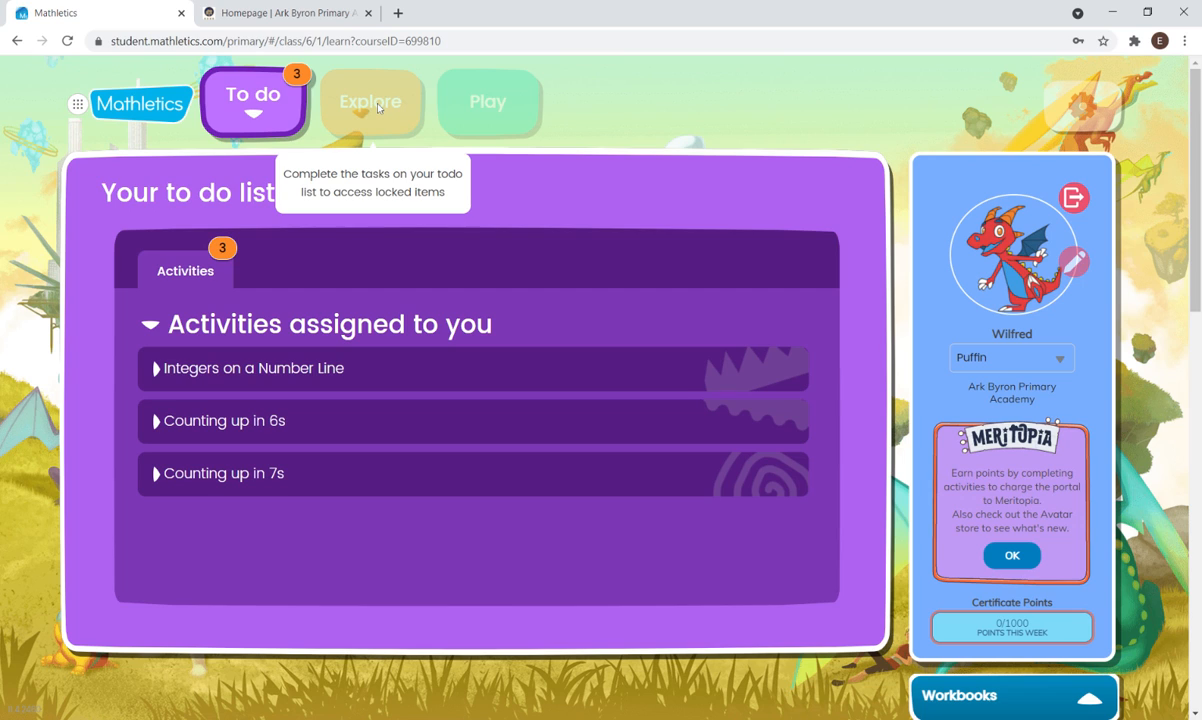
pyautogui.moveTo(380, 107)
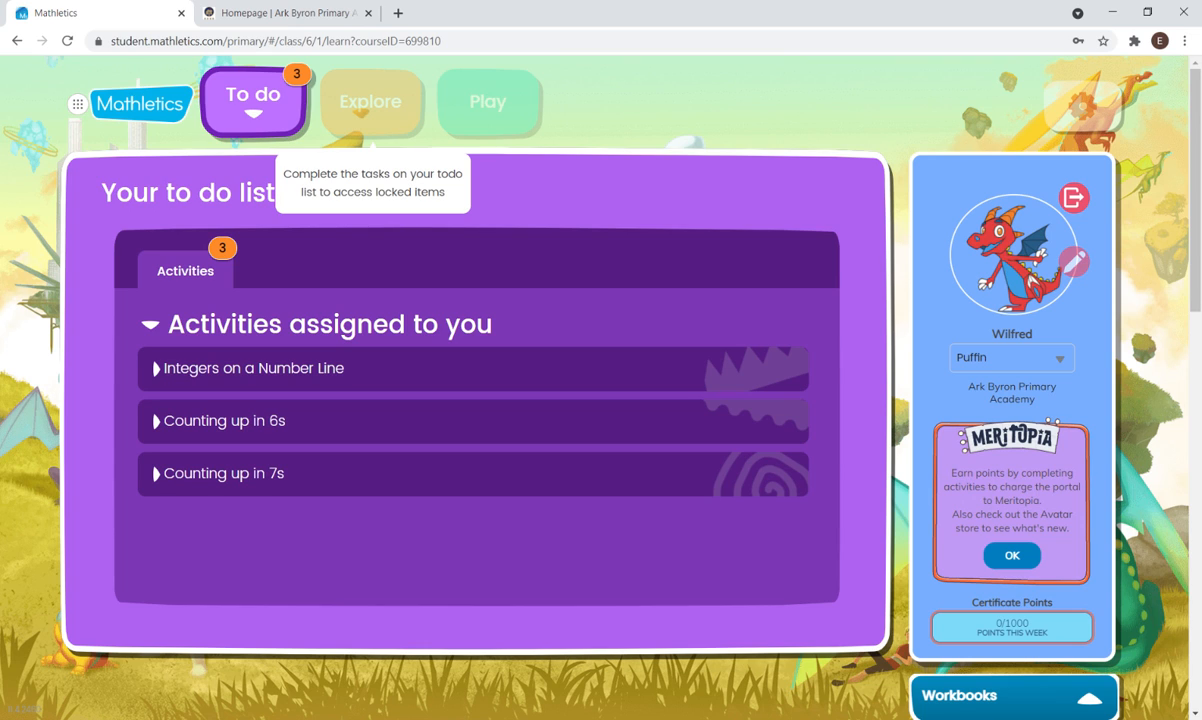
pyautogui.moveTo(683, 688)
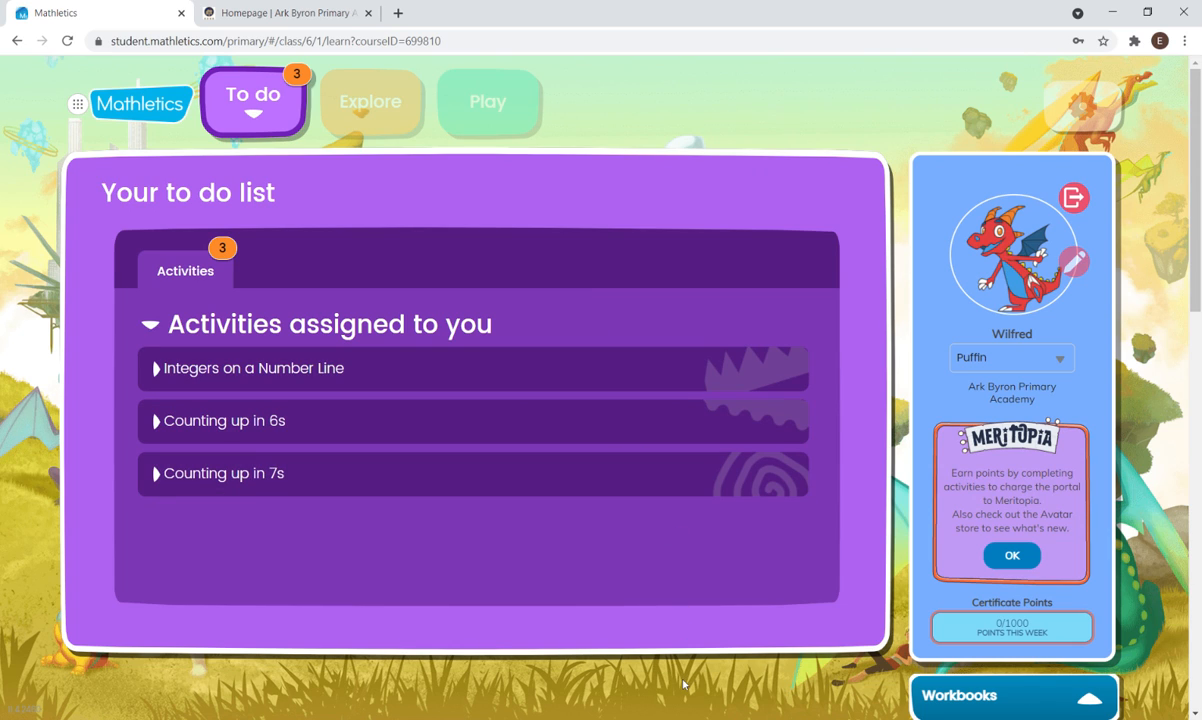